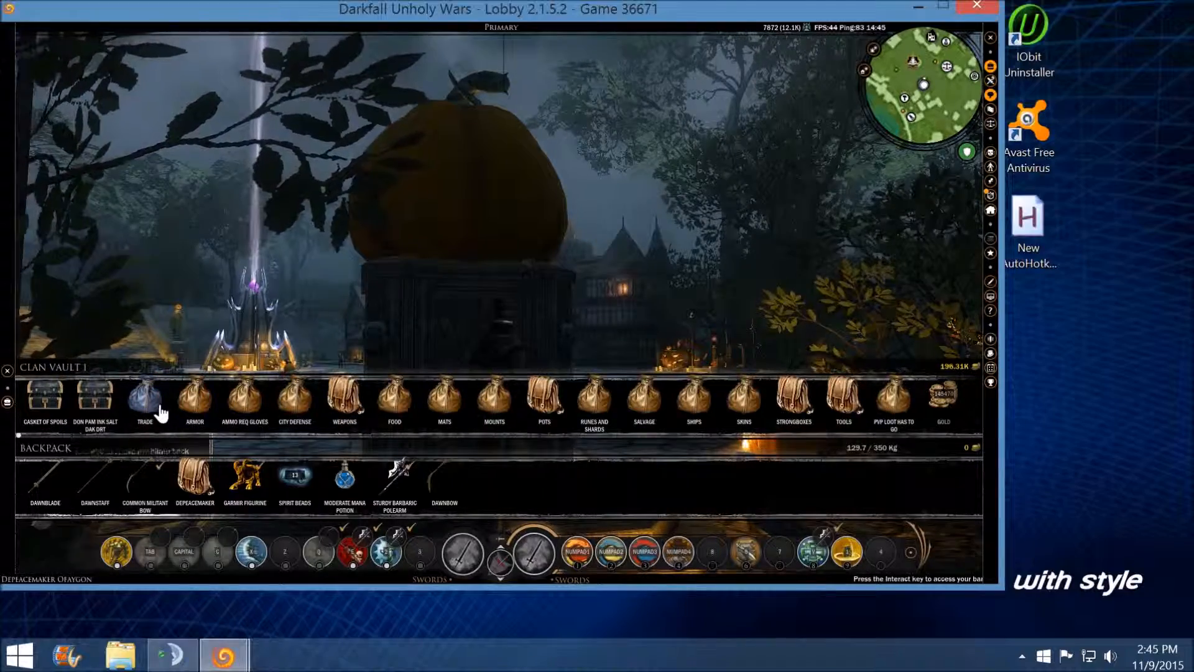
Step: Rename the Casket of Spoils container in Clan Vault 1 to 'DONADOORS RICHES'
click(145, 400)
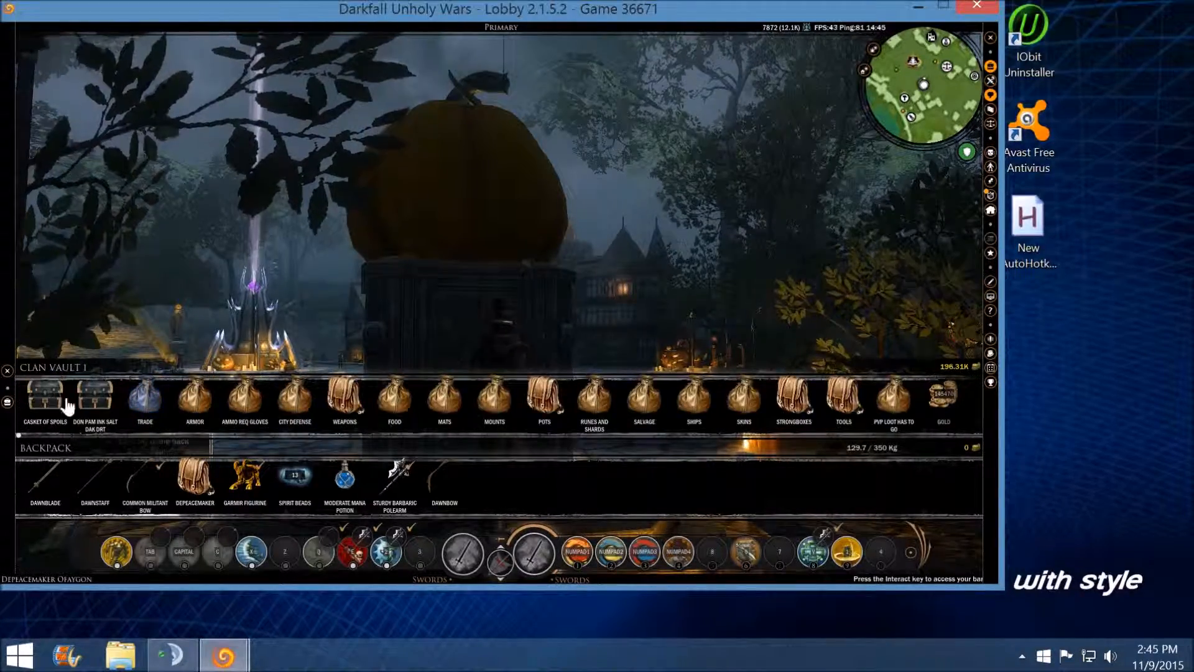
right_click(43, 400)
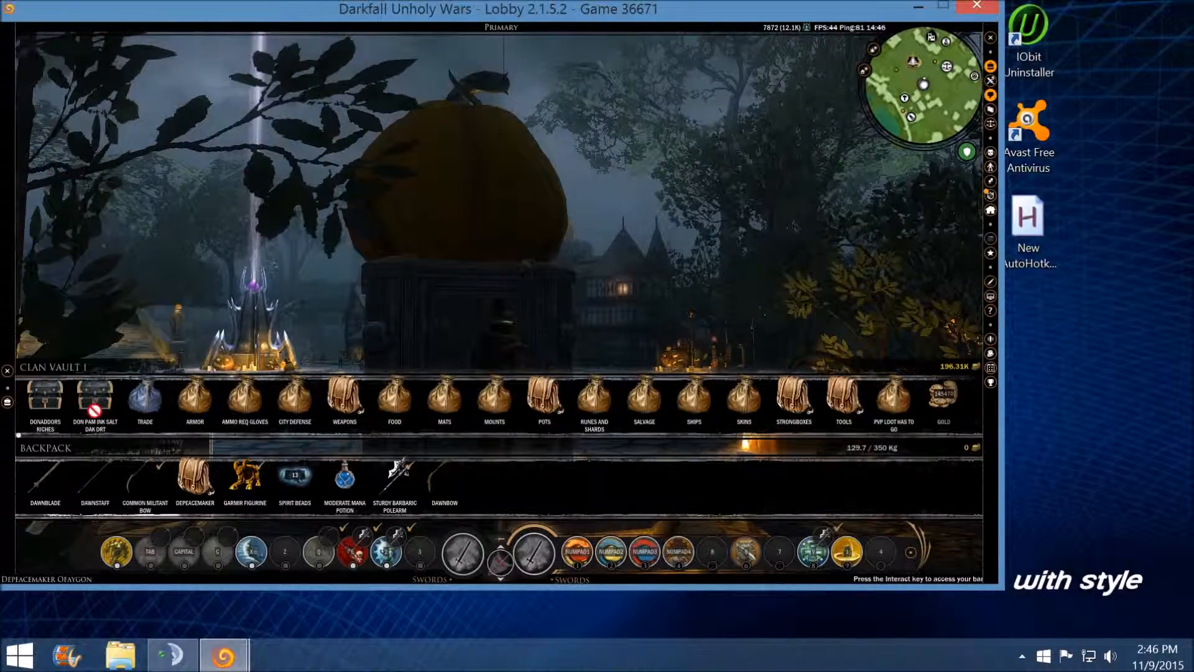
mouse_move(44, 400)
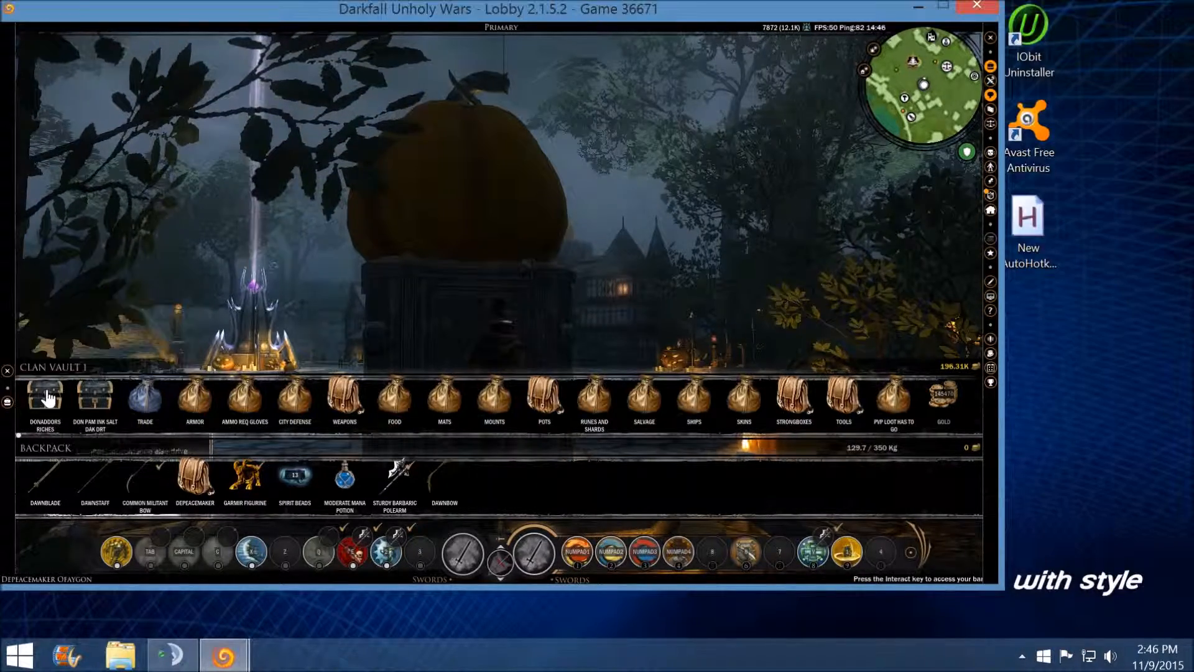
Step: Rename the second Clan Vault 1 container to 'DONS 2ND BOX OF RICHES'
click(44, 400)
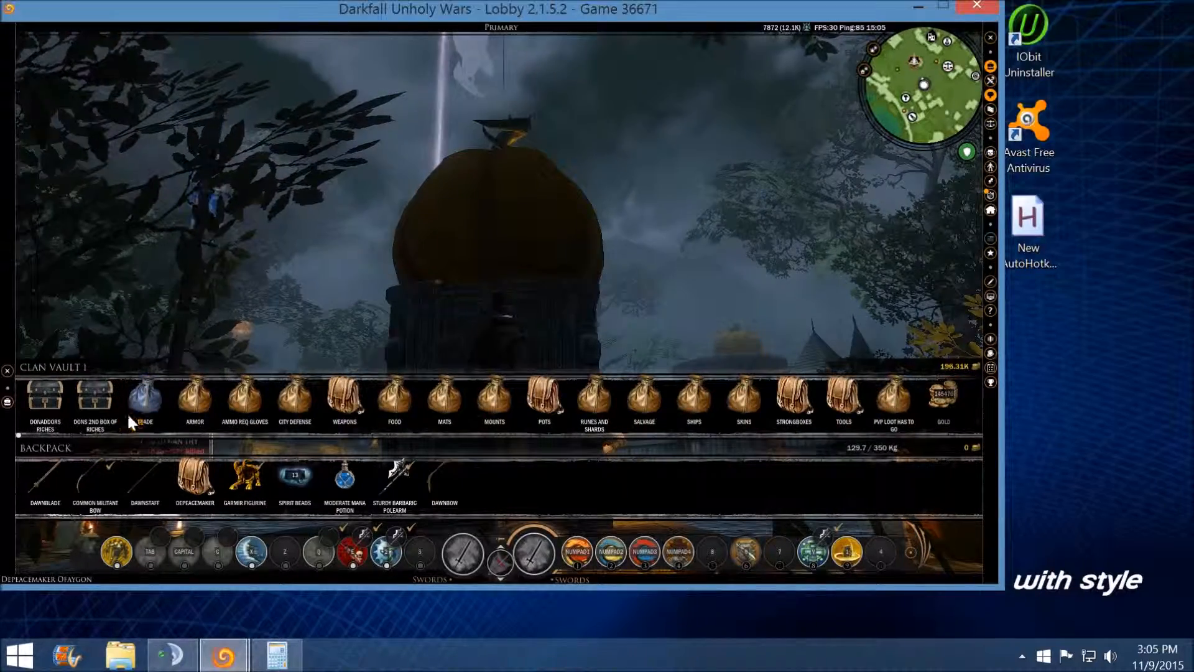
Step: Move the Garmir Figurine from the Backpack into Clan Vault 1 and open the Trade bag
click(143, 396)
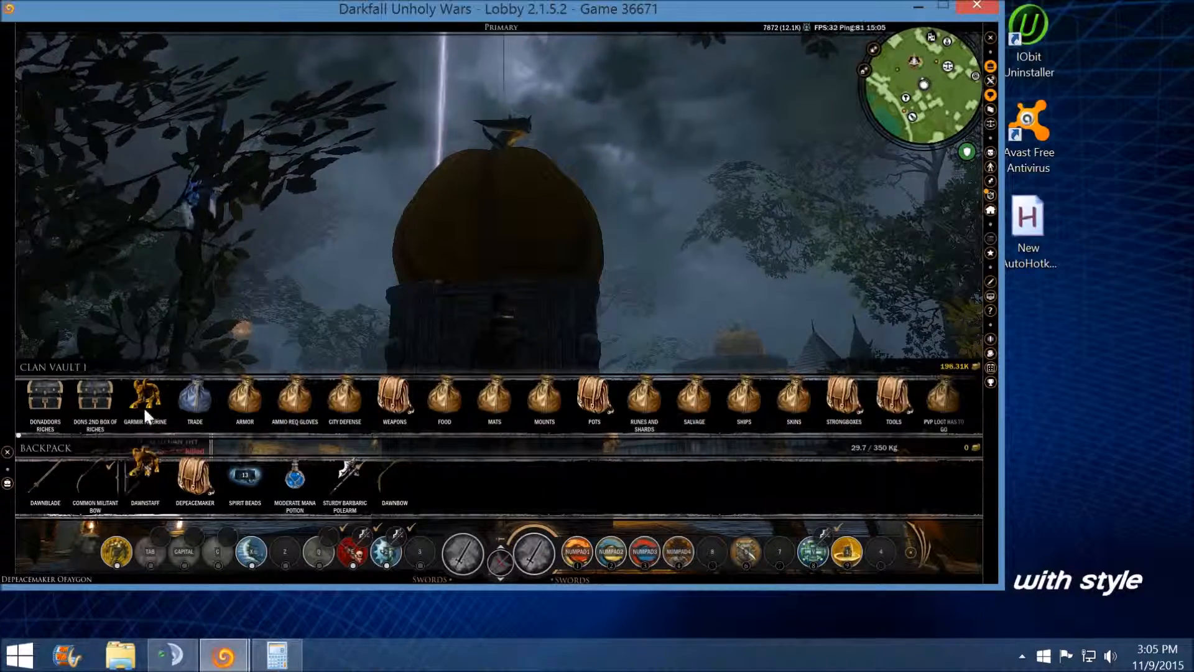
click(194, 400)
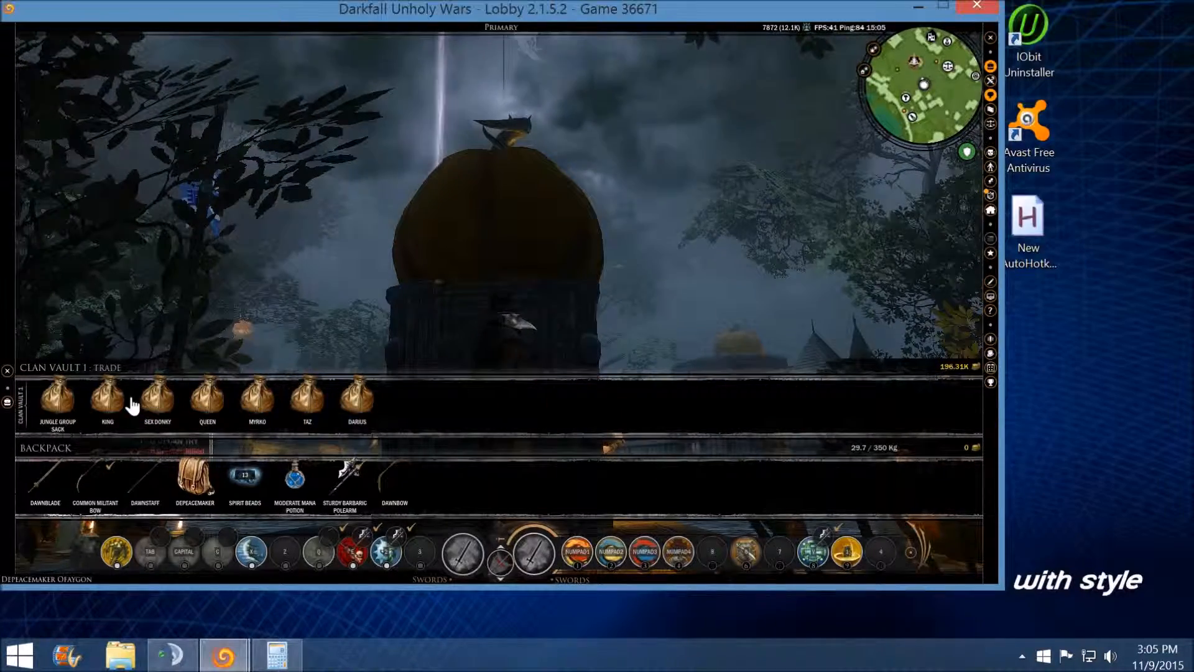